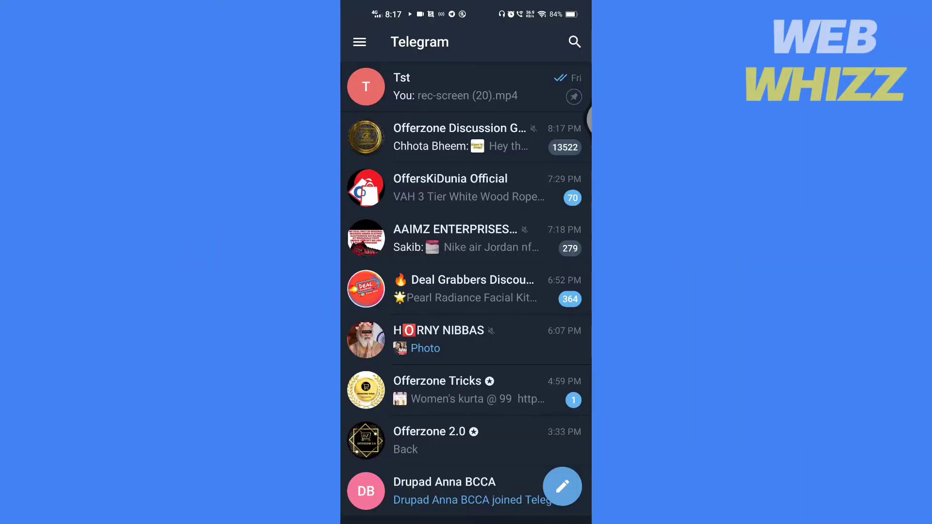
Scroll the Telegram chat list down to the older 2020 conversations
{"action": "scroll", "scroll_direction": "down", "scroll_amount": 3}
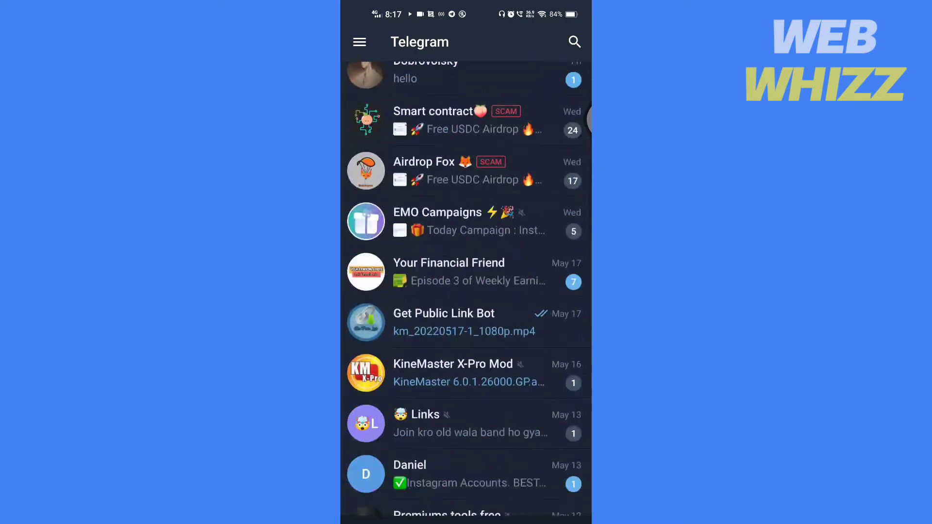
{"action": "scroll", "scroll_direction": "down", "scroll_amount": 3}
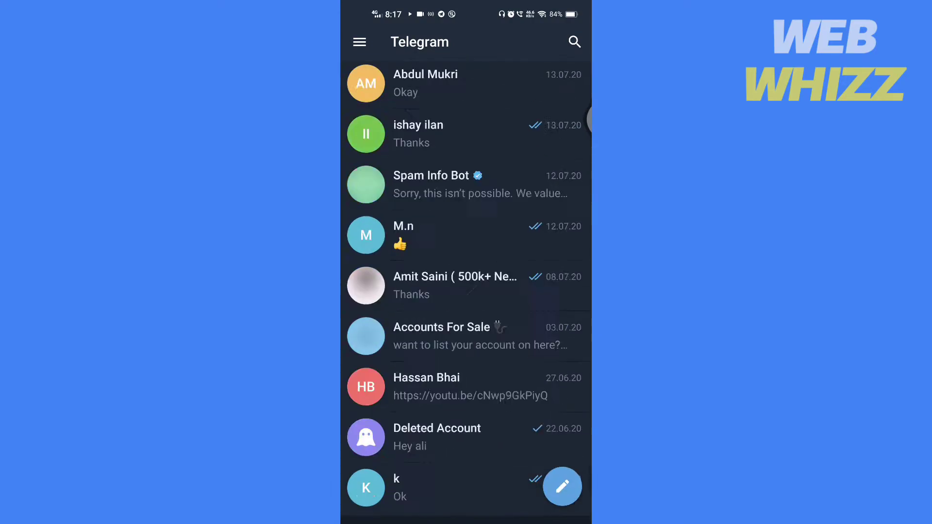
{"action": "scroll", "scroll_direction": "down", "scroll_amount": 3}
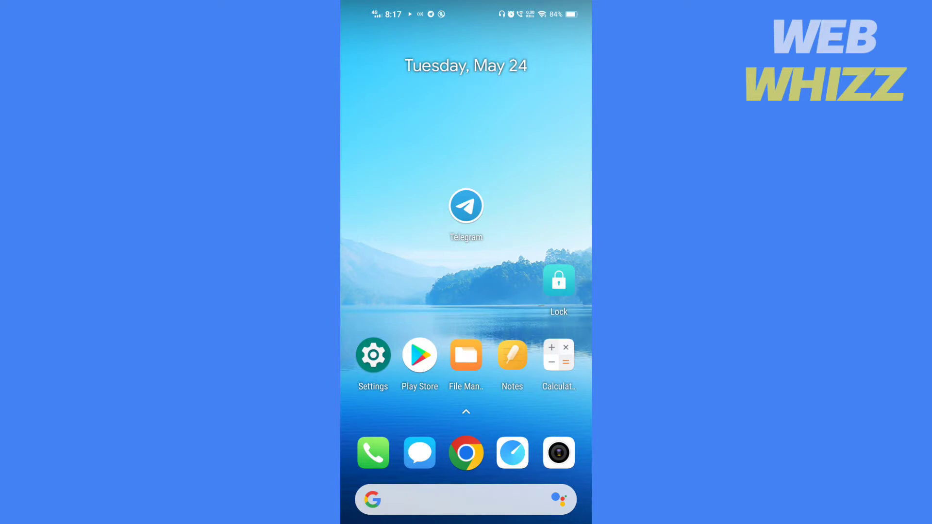
Reopen Telegram from the home screen to show the Archived Chats entry
{"action": "left_click", "coordinate": [466, 205]}
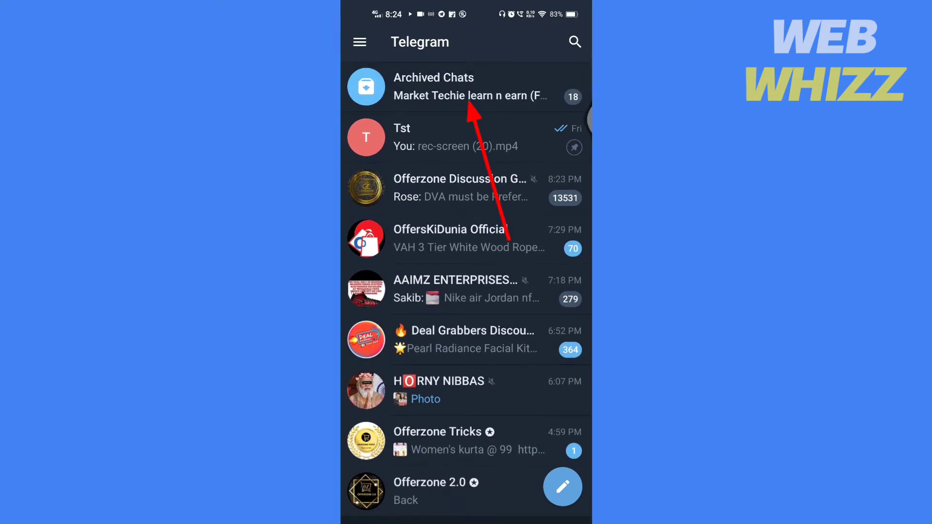
Open Archived Chats and bring up Unarchive options for the UHRS Notifications group
{"action": "left_click", "coordinate": [466, 87]}
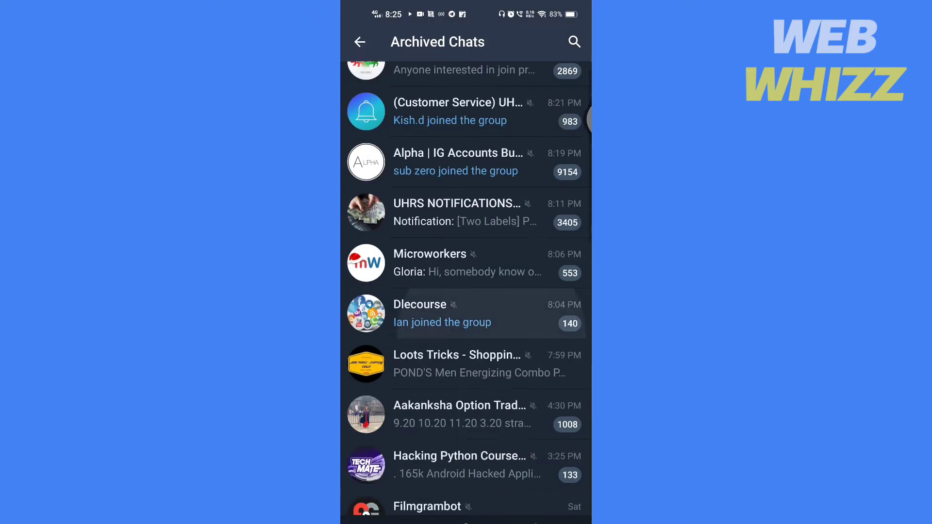
{"action": "scroll", "scroll_direction": "down", "scroll_amount": 3}
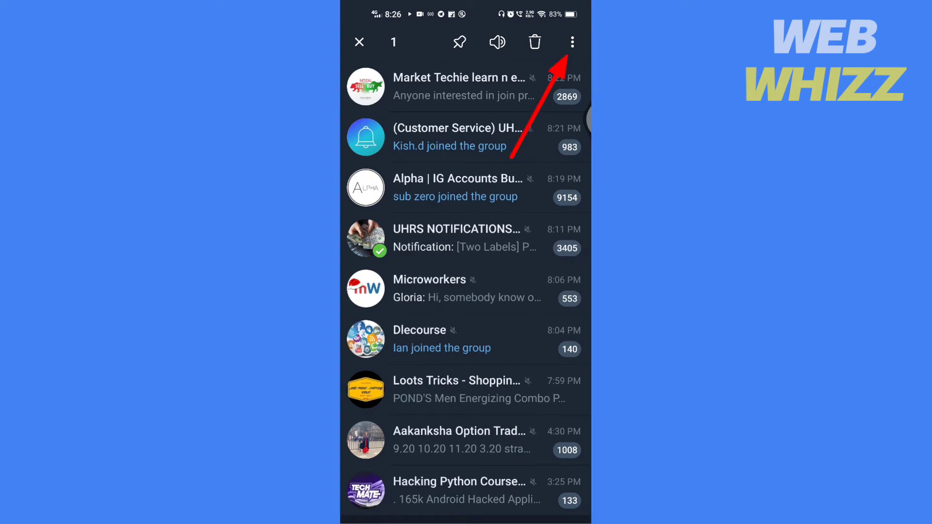
{"action": "left_click", "coordinate": [572, 42]}
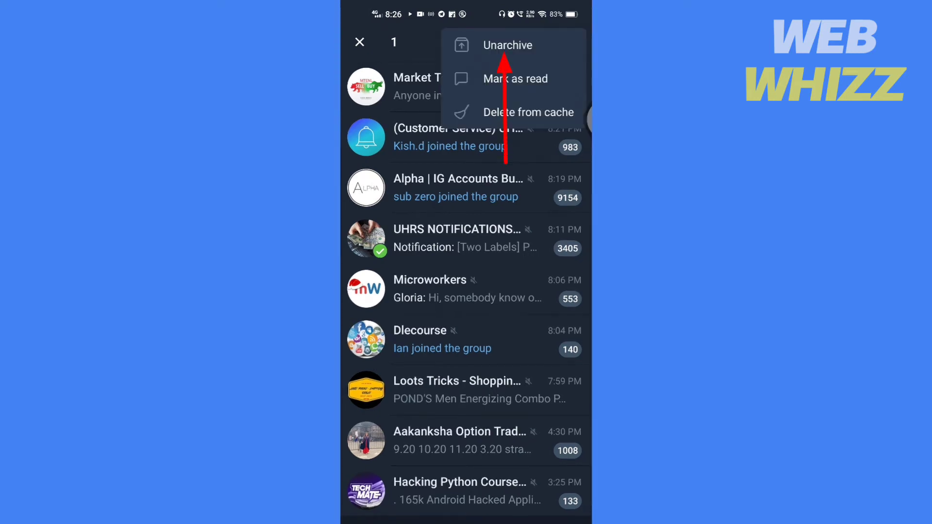